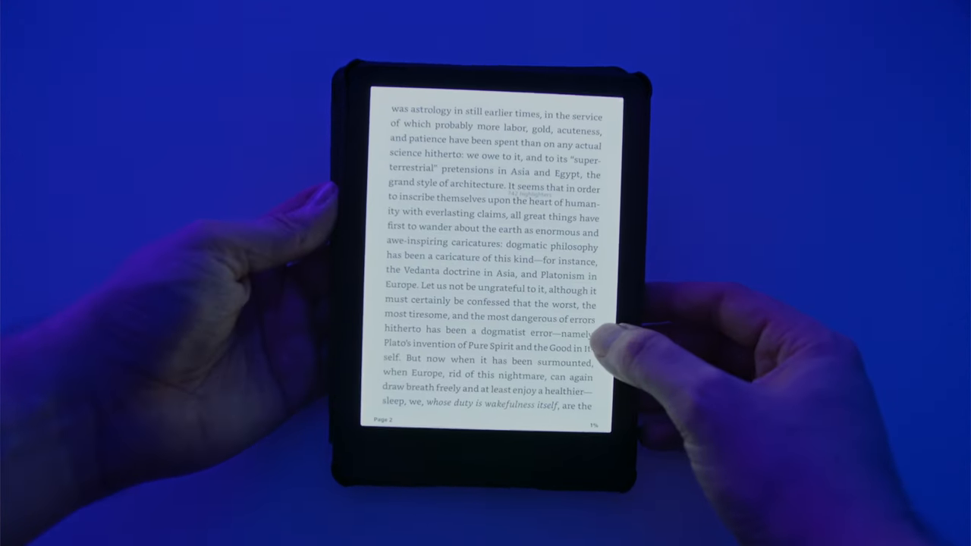
{"action": "left_click", "coordinate": [607, 333]}
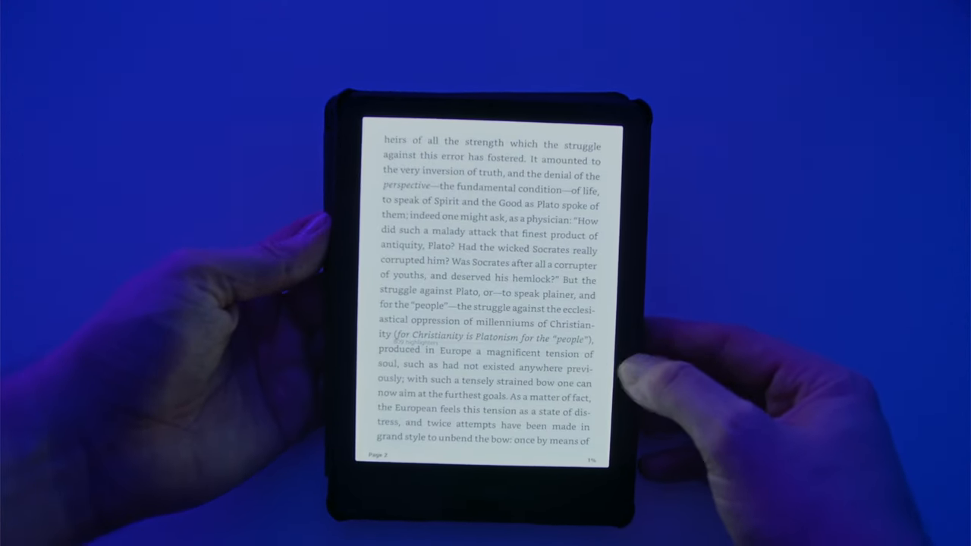